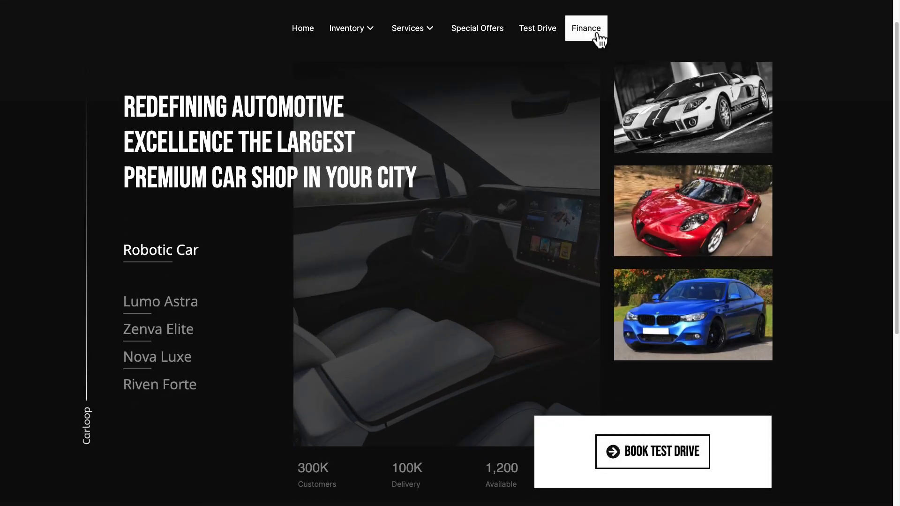
mouse_move(477, 28)
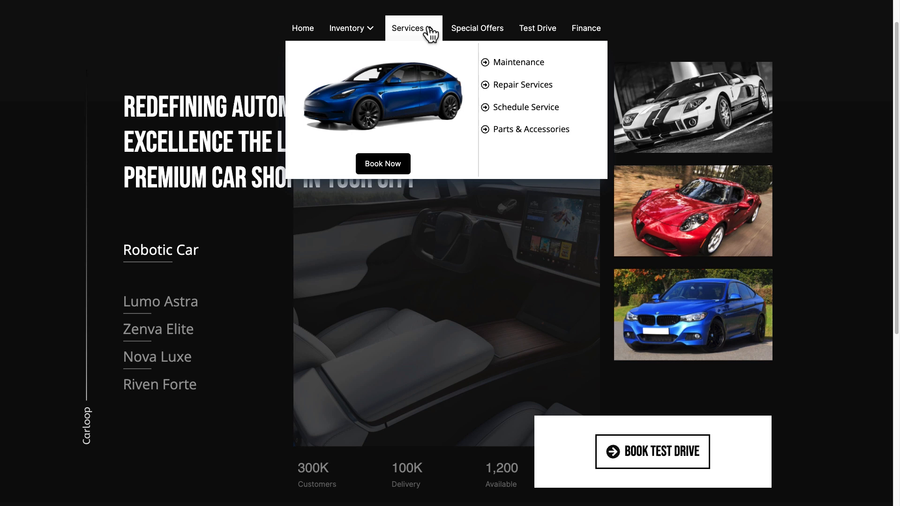
mouse_move(405, 176)
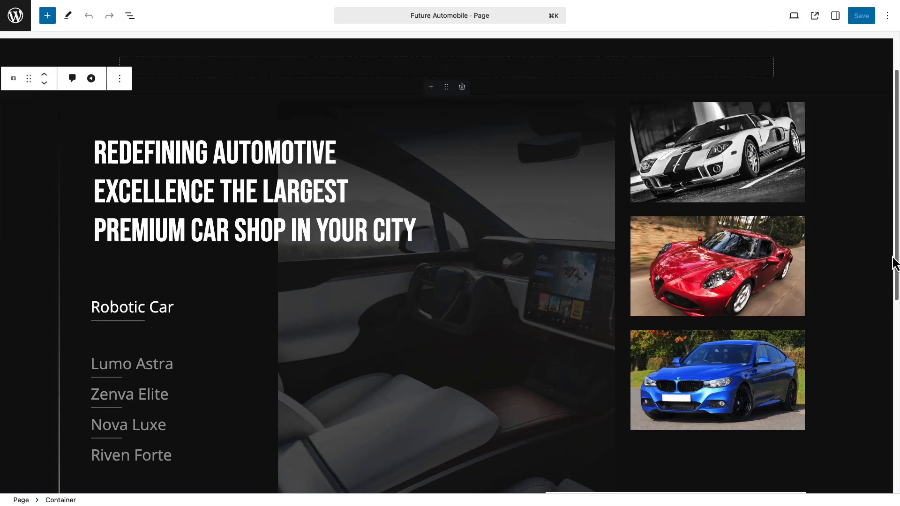
mouse_move(446, 67)
type("Menu")
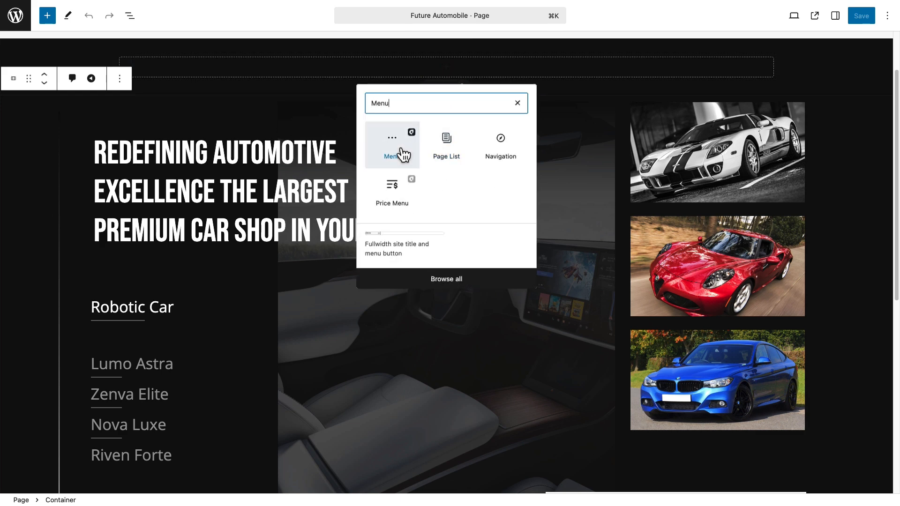
Insert the ABlocks Menu block into the header atop the hero
left_click(392, 144)
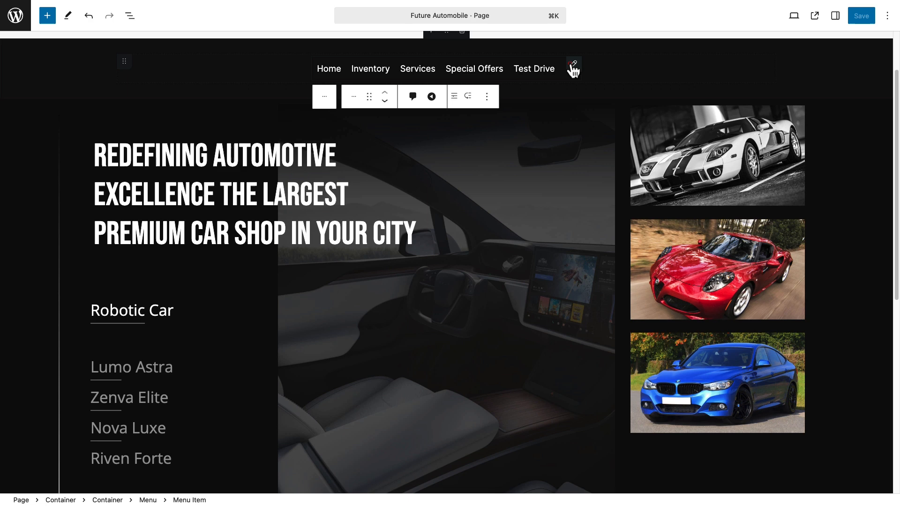
left_click(835, 16)
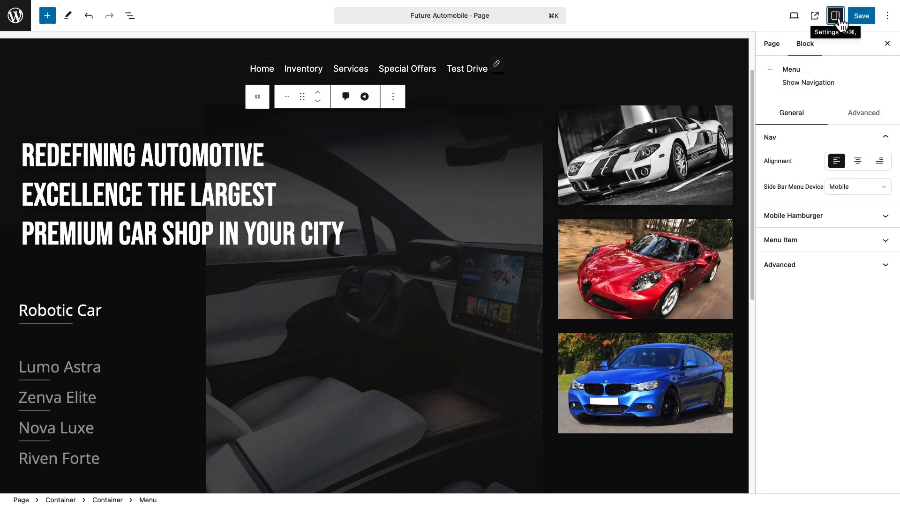
left_click(129, 16)
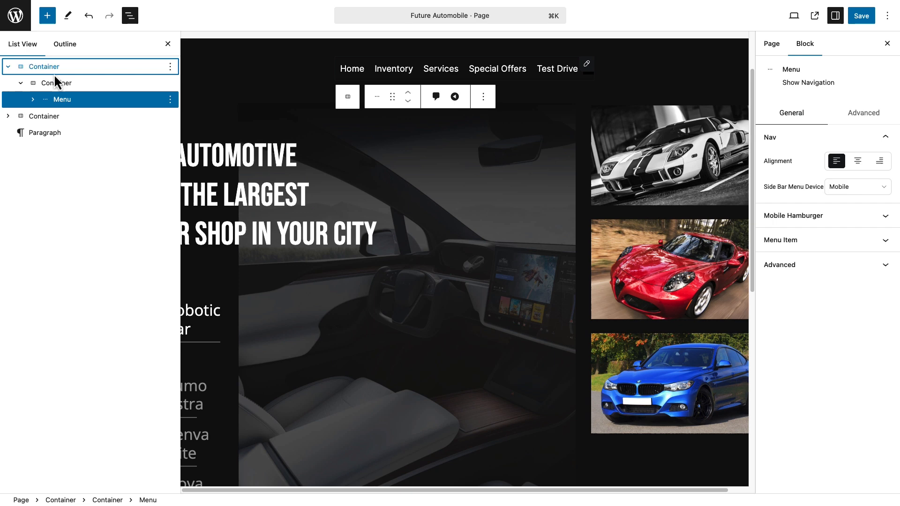
Add a sixth menu item and label it Finance
left_click(32, 99)
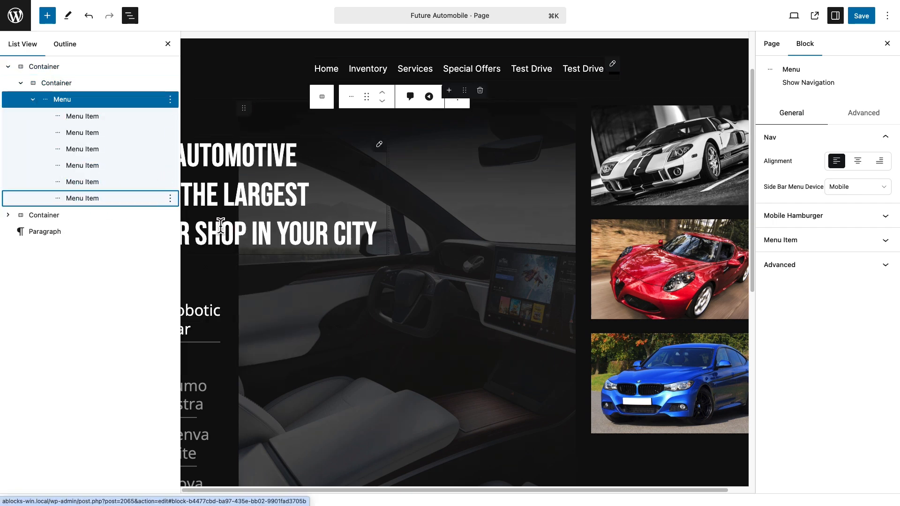
left_click(83, 198)
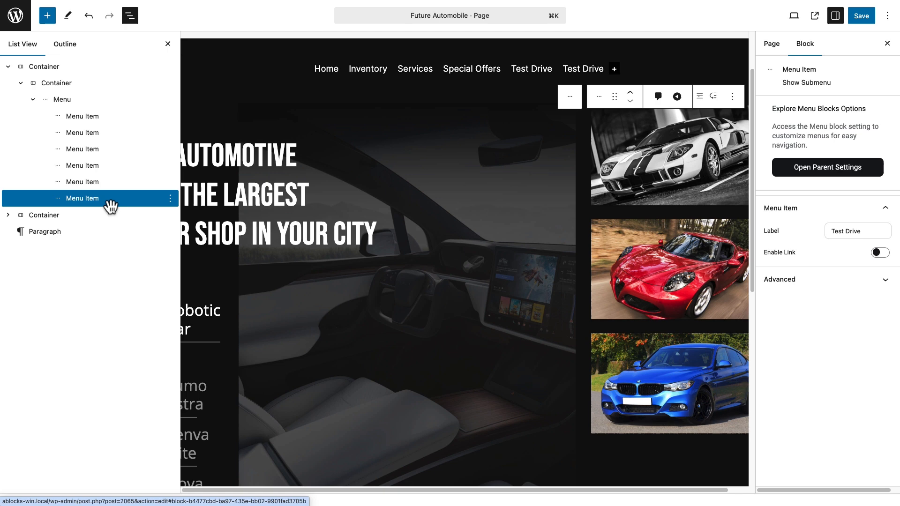
type("Finance")
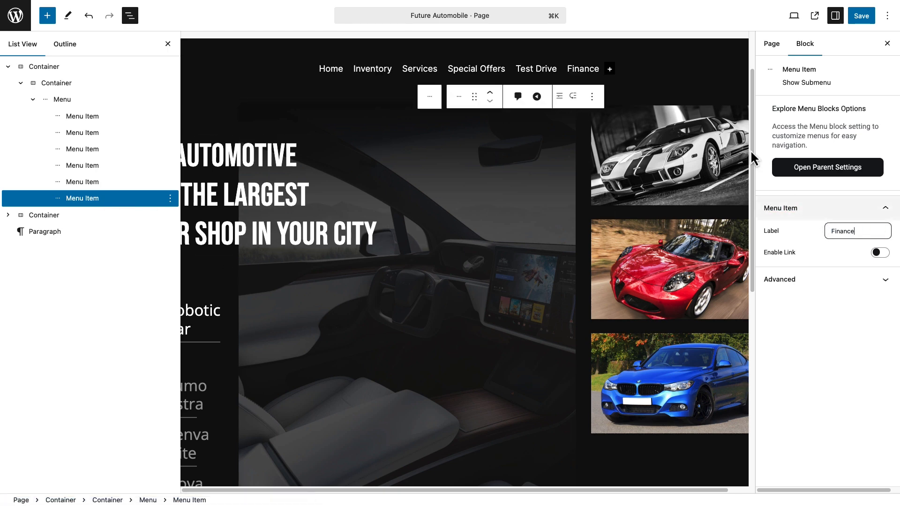
Give Inventory a submenu with New Cars, Used Cars and Pre-Owned
left_click(82, 132)
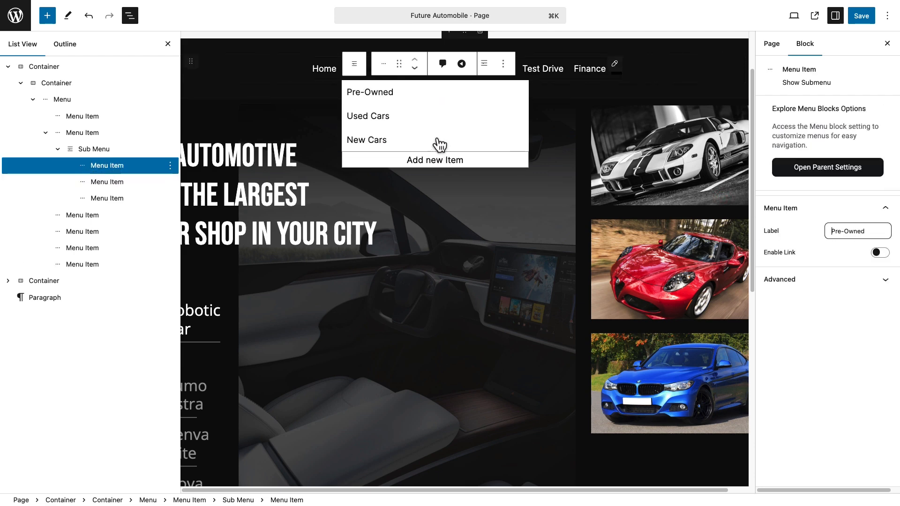
In Mobile preview, size the hamburger icon to 20 wide by 19 high
left_click(794, 16)
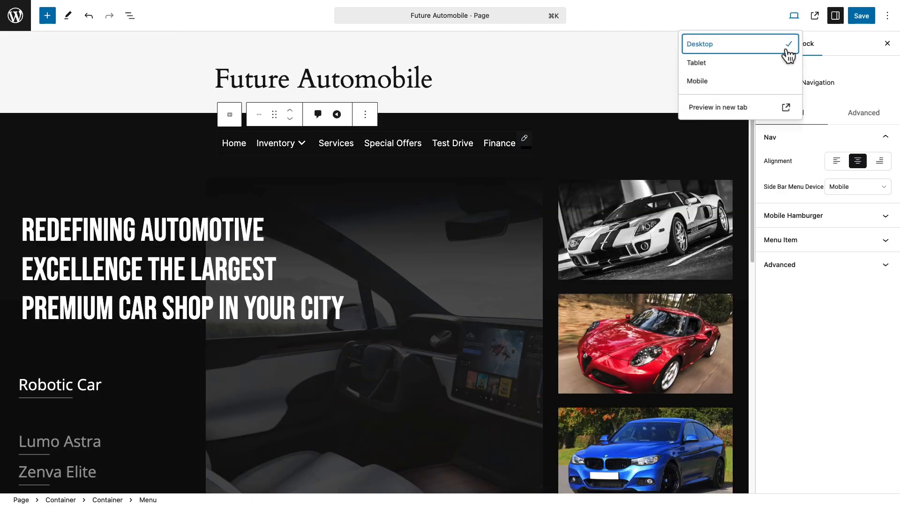
left_click(697, 81)
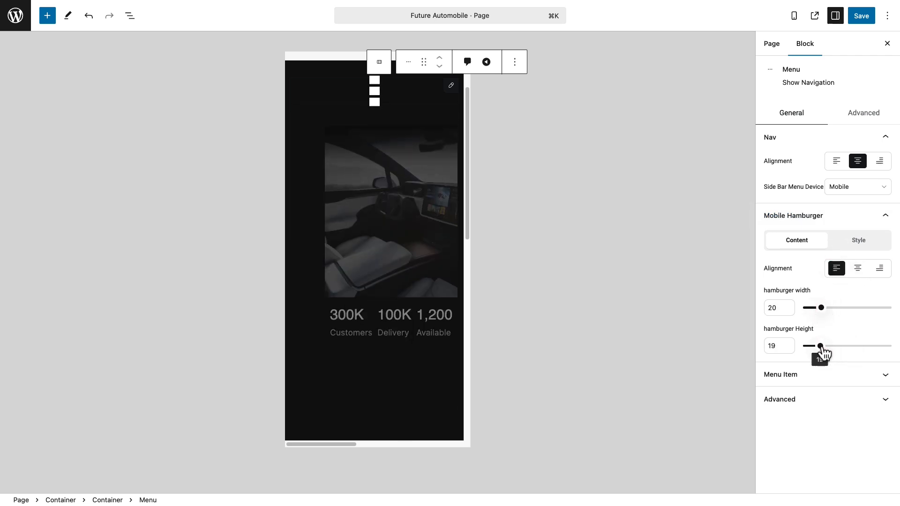
left_click_drag(821, 345, 803, 346)
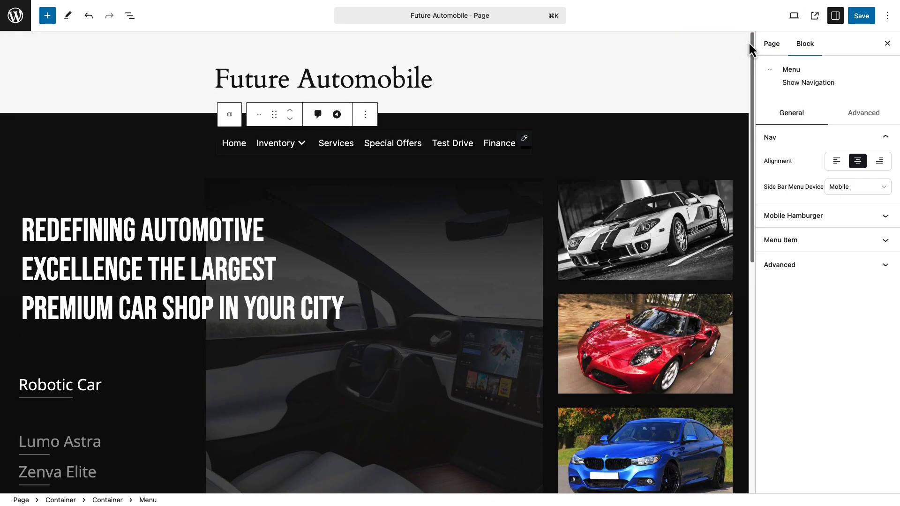
Style menu items with #000000 hover text, #fdfdfd hover background and 14 px padding
left_click(780, 242)
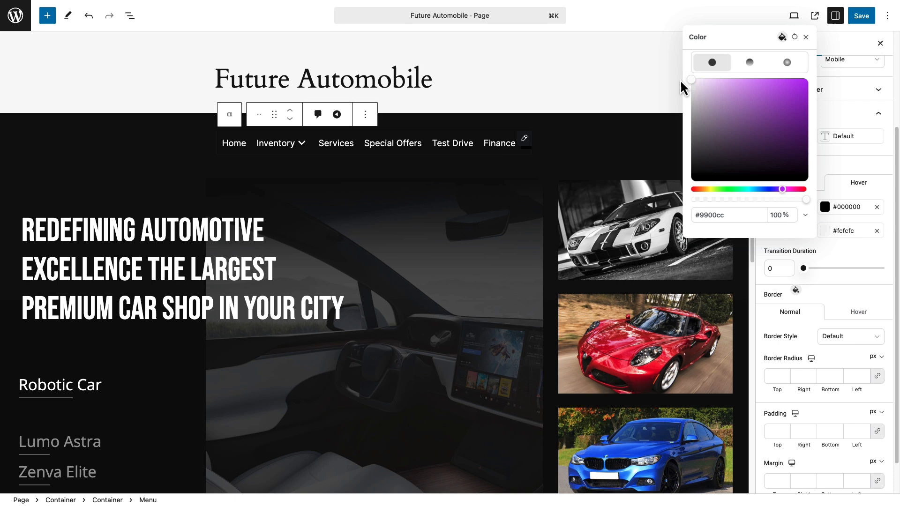
left_click(806, 36)
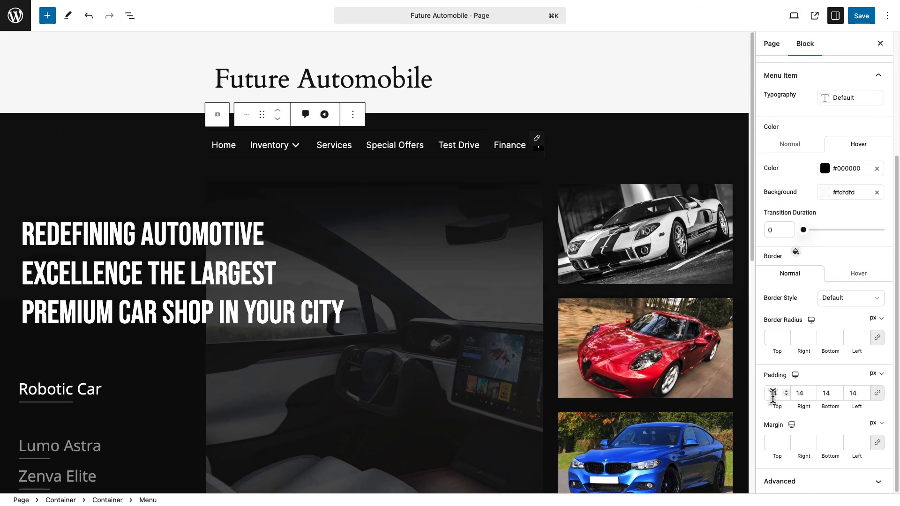
scroll("down", 3)
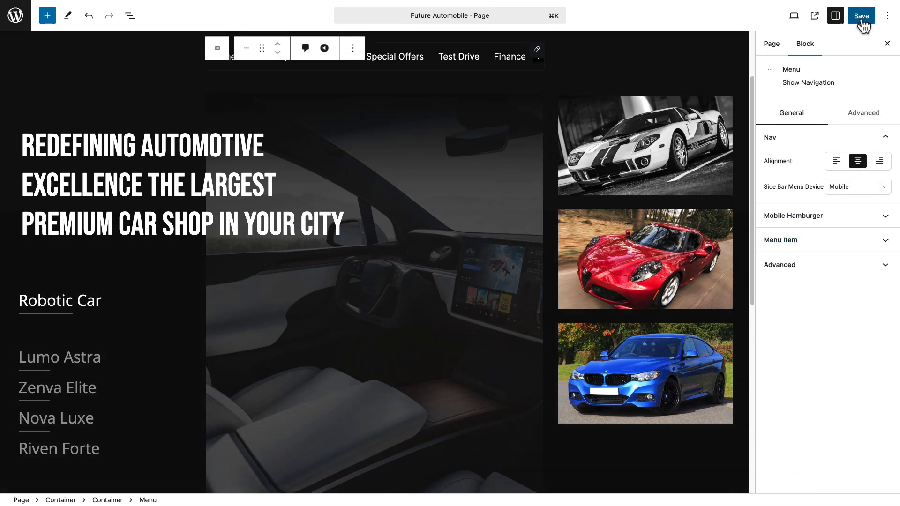
Save the page, check the live Home-to-Finance menu, and return to editing
left_click(861, 16)
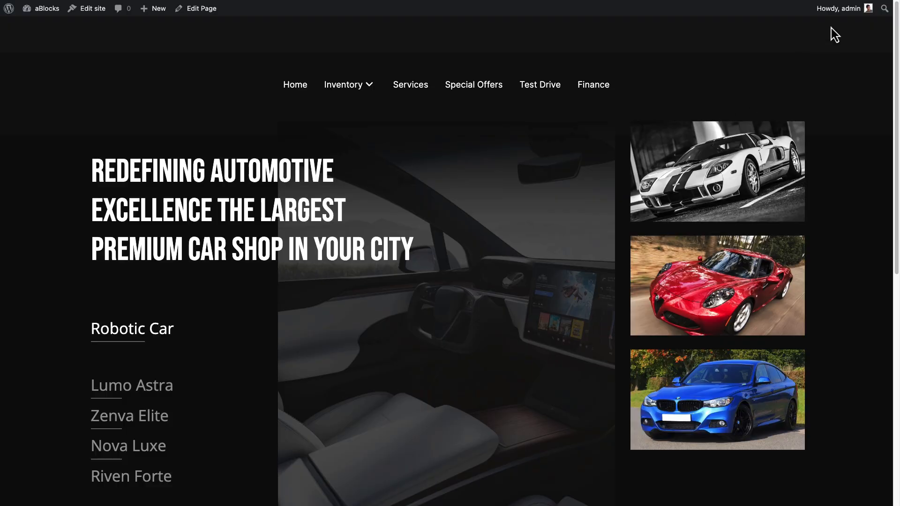
left_click(343, 84)
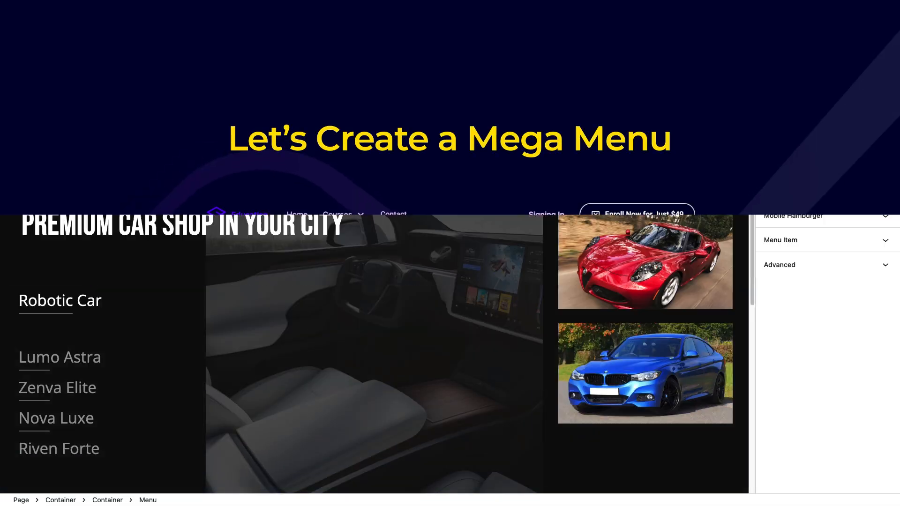
Add a Mega Menu to Services and set its position so it drops beneath the bar (PositionY 100)
left_click(334, 55)
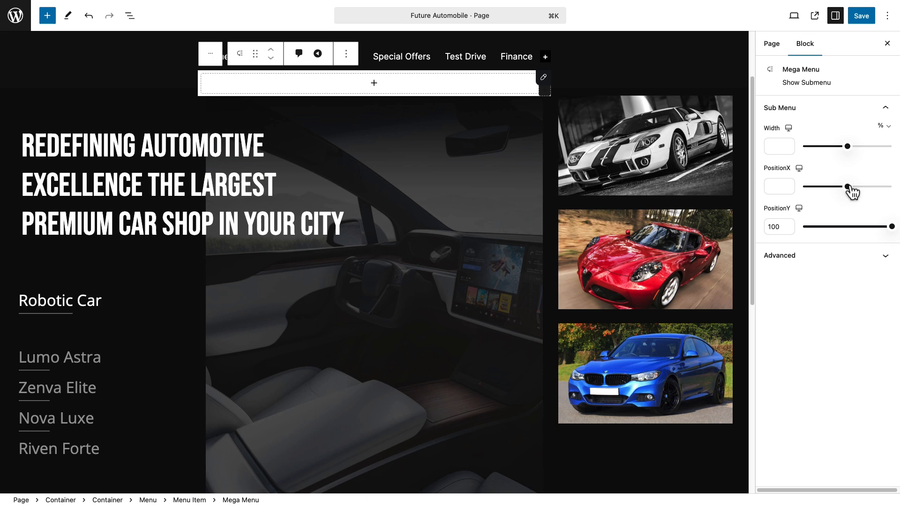
left_click_drag(844, 187, 870, 187)
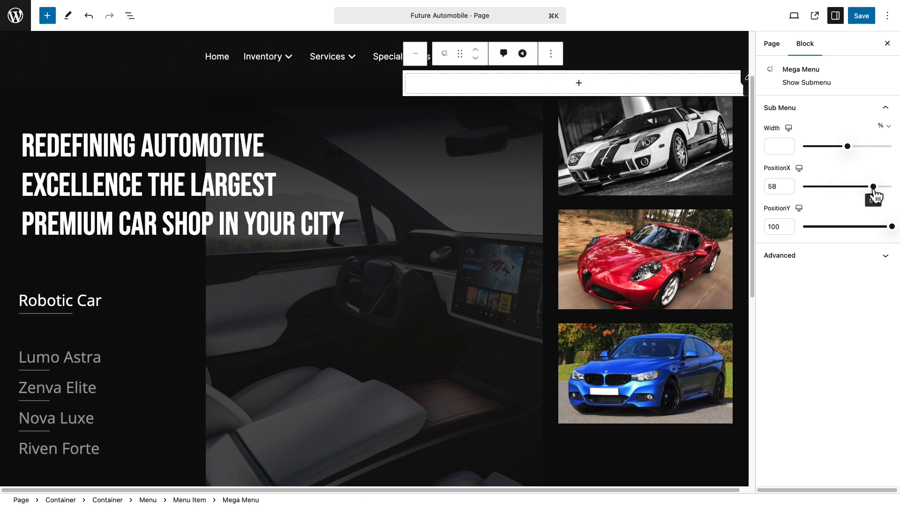
left_click_drag(872, 186, 838, 187)
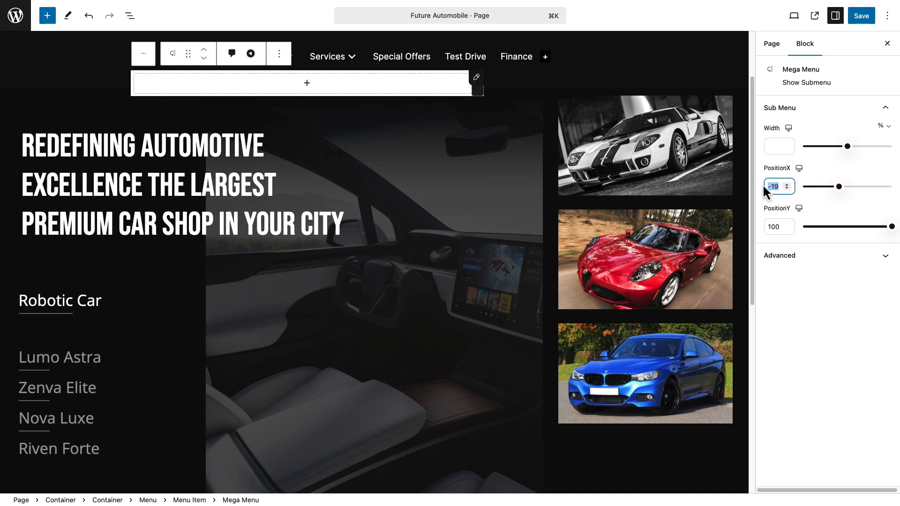
left_click_drag(893, 226, 850, 225)
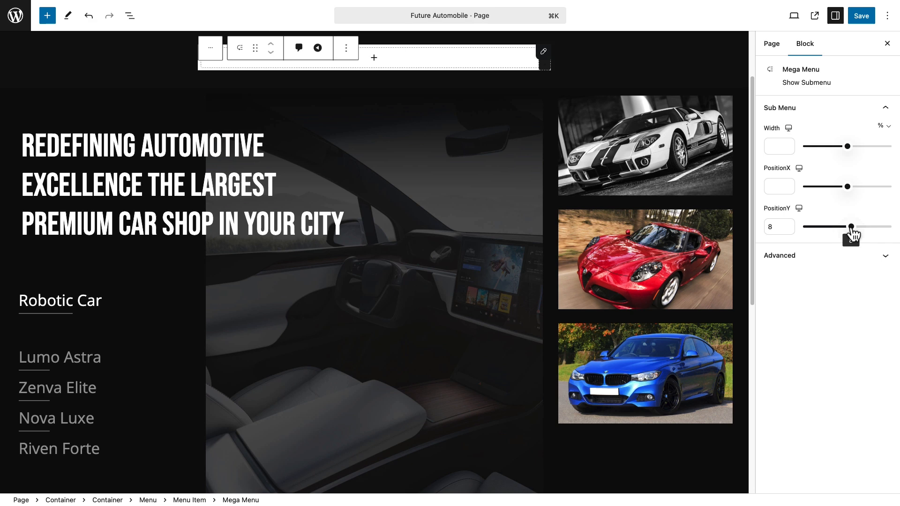
type("100")
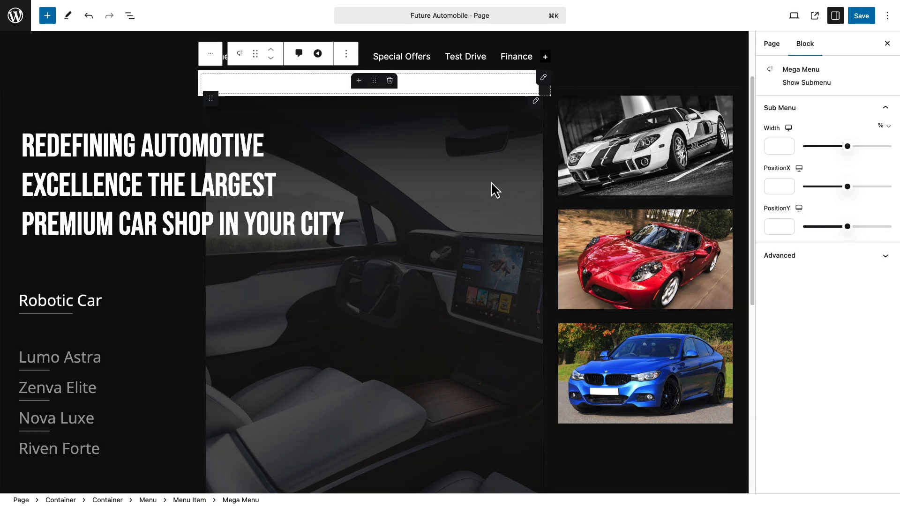
Set the mega menu container width to 60 and lay two inner containers out in a row
left_click(359, 81)
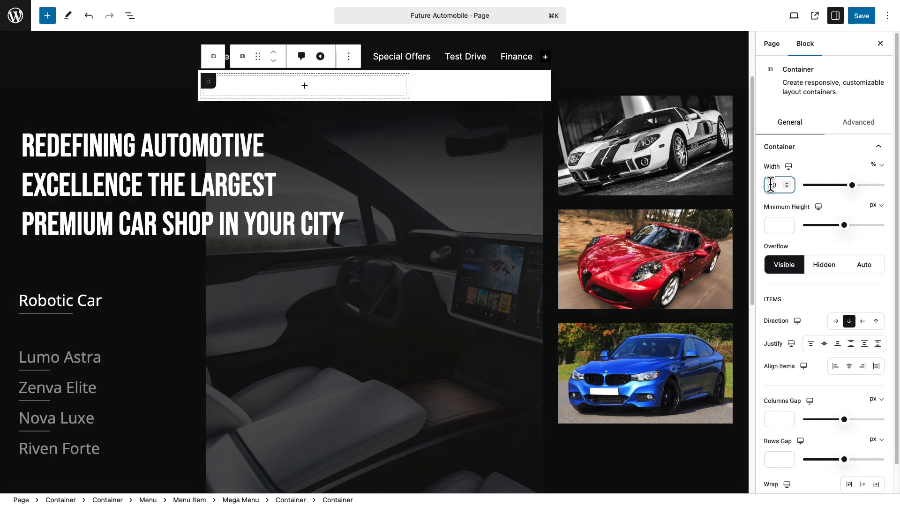
type("60")
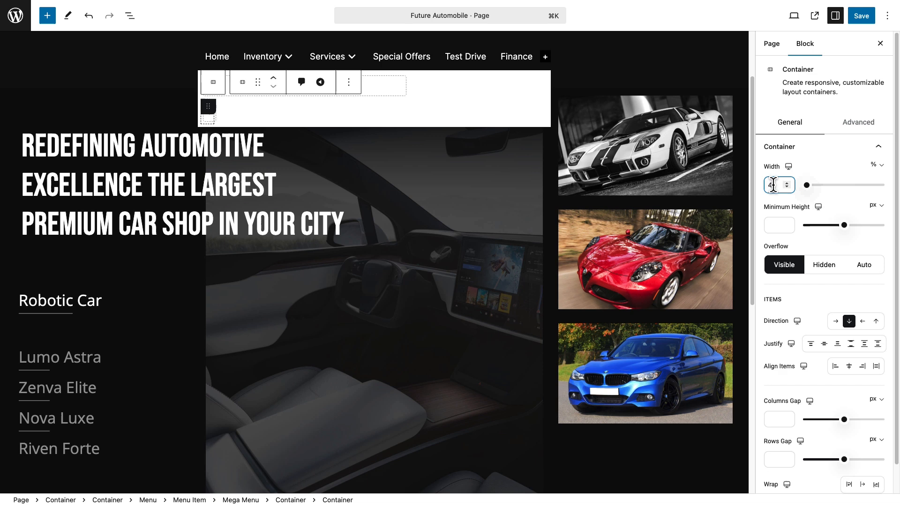
left_click(130, 16)
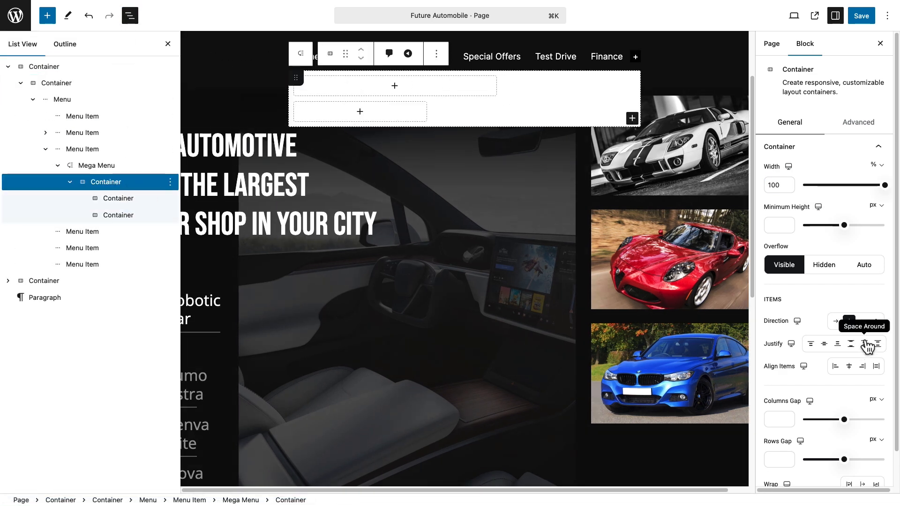
left_click(835, 320)
type("image")
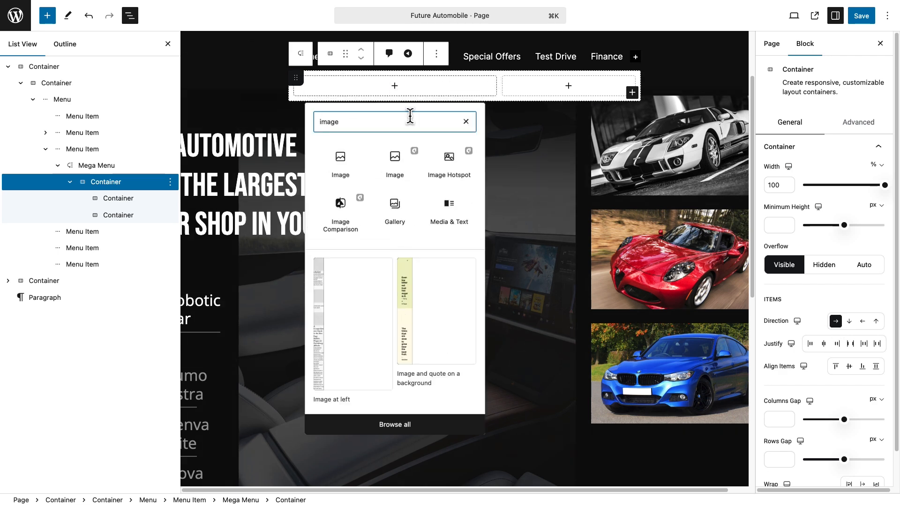
Place the blue car photo from the Media Library in the left column
left_click(339, 161)
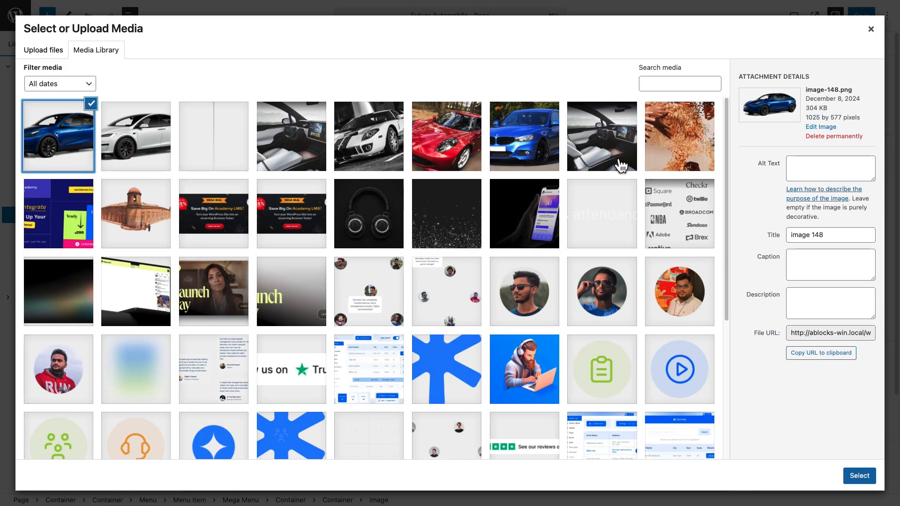
left_click(859, 476)
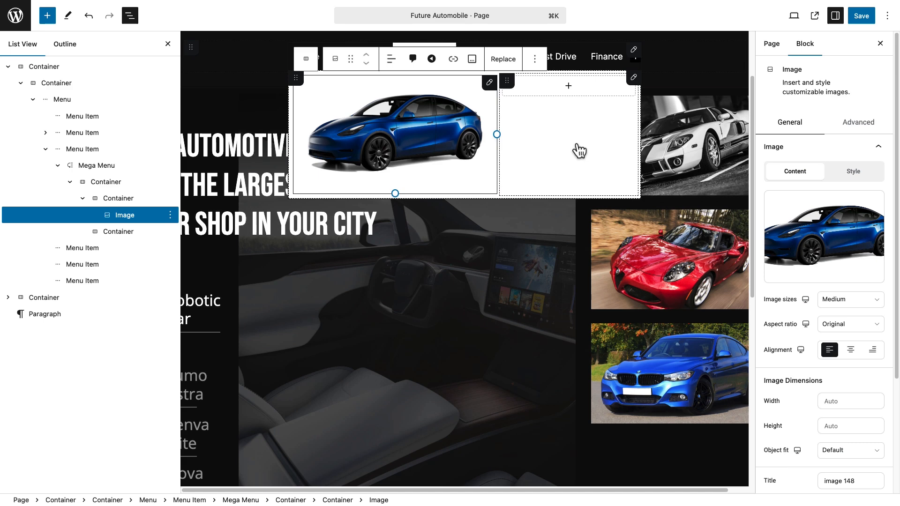
left_click(568, 86)
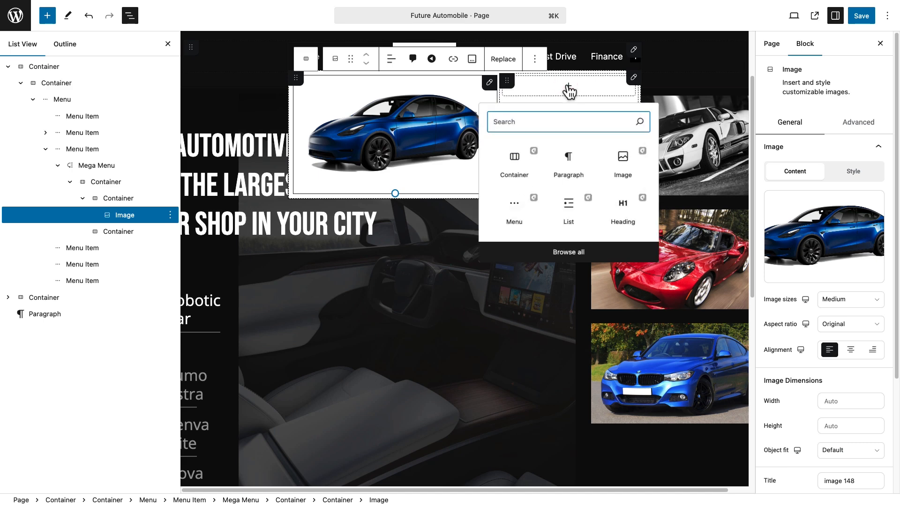
Add a list of Maintenance, Repair Services, Schedule Service, Parts & Accessories in Open Sans 18px
left_click(568, 208)
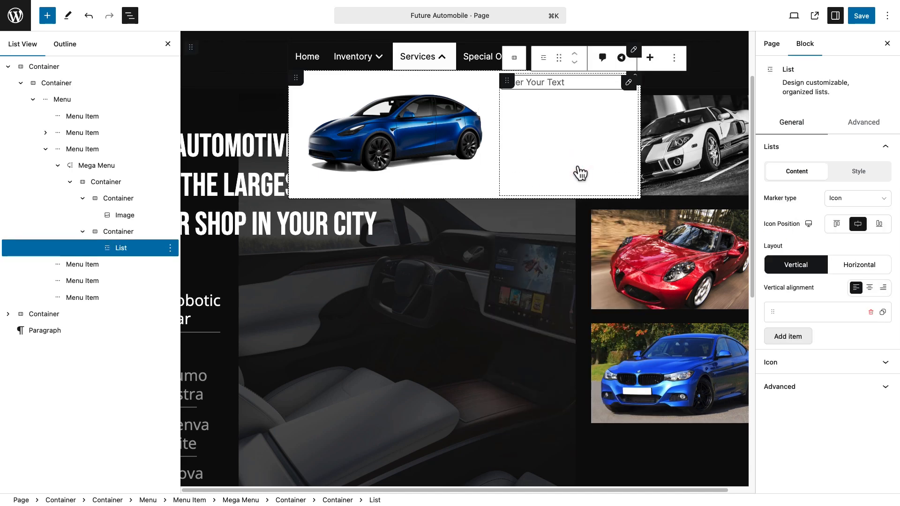
type("Maintenance")
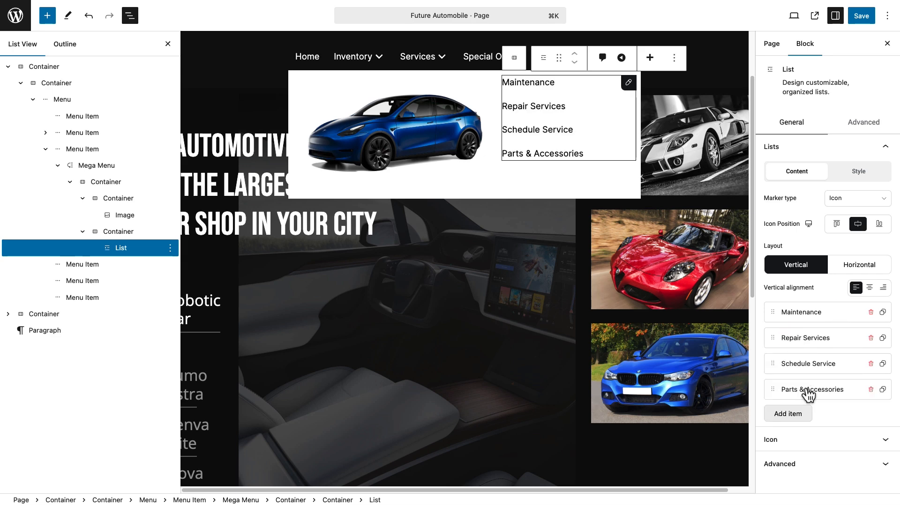
left_click(858, 171)
type("open")
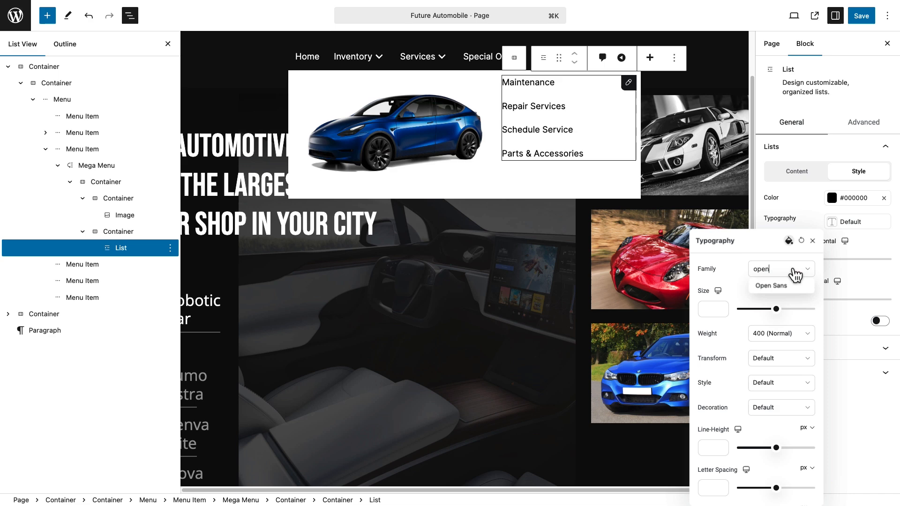
left_click(771, 285)
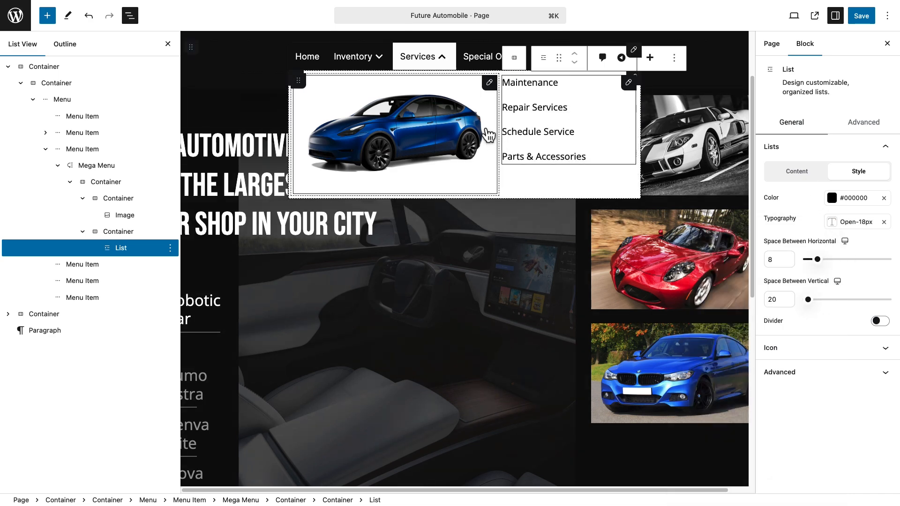
left_click(490, 188)
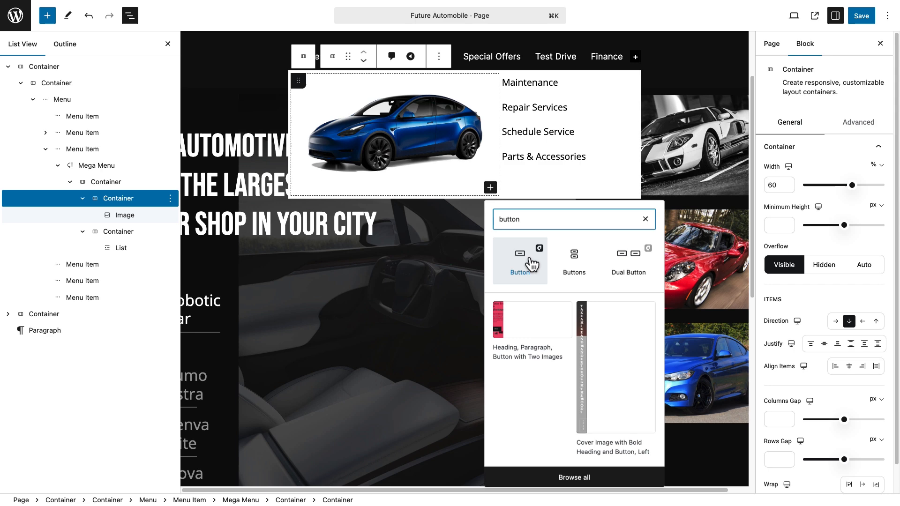
Add a Book Now button under the car and style the list column's border
left_click(519, 254)
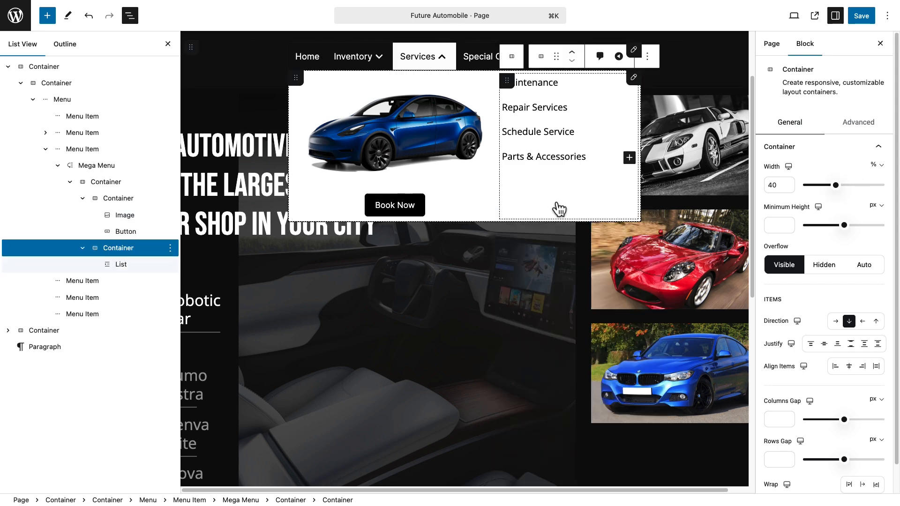
left_click(858, 122)
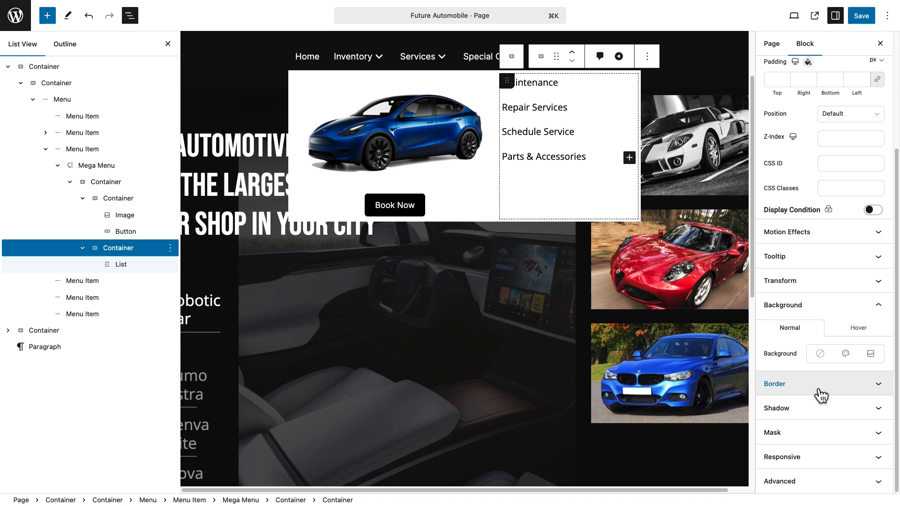
left_click(774, 383)
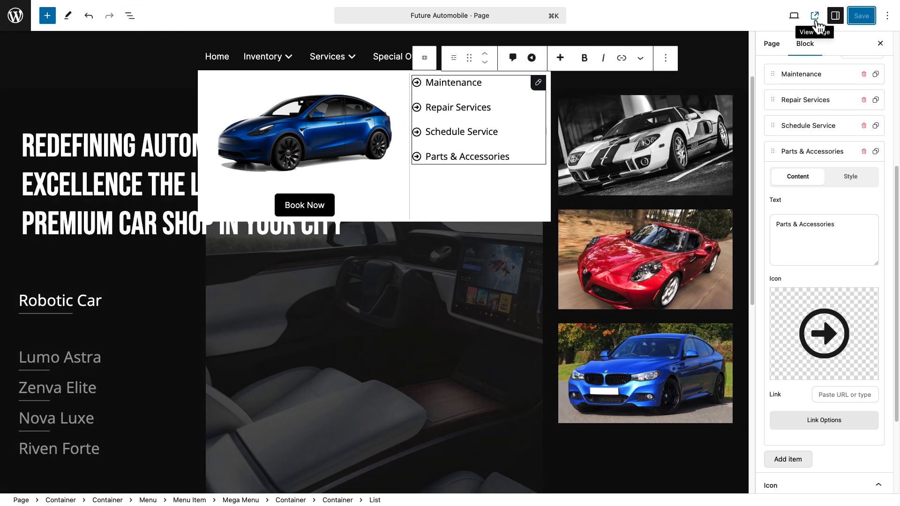
On the live site, hover Services to reveal the mega menu with car, Book Now and service links
left_click(813, 16)
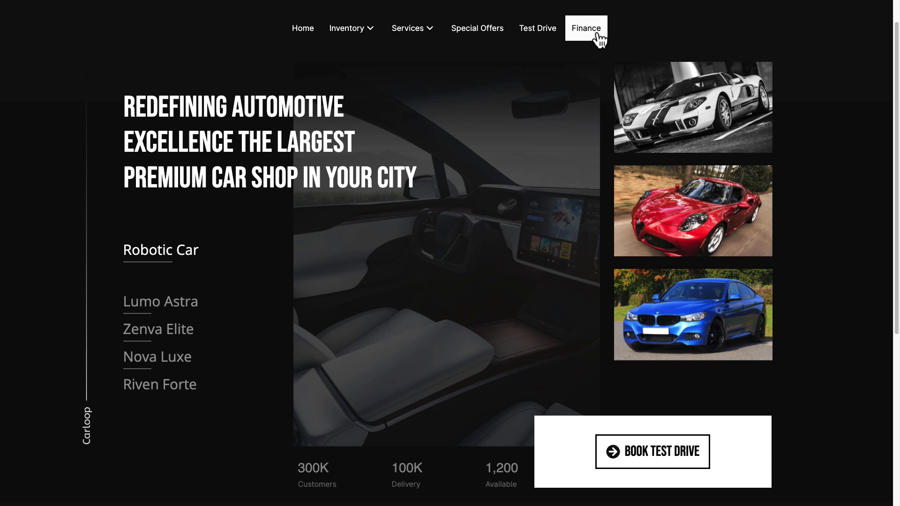
mouse_move(476, 28)
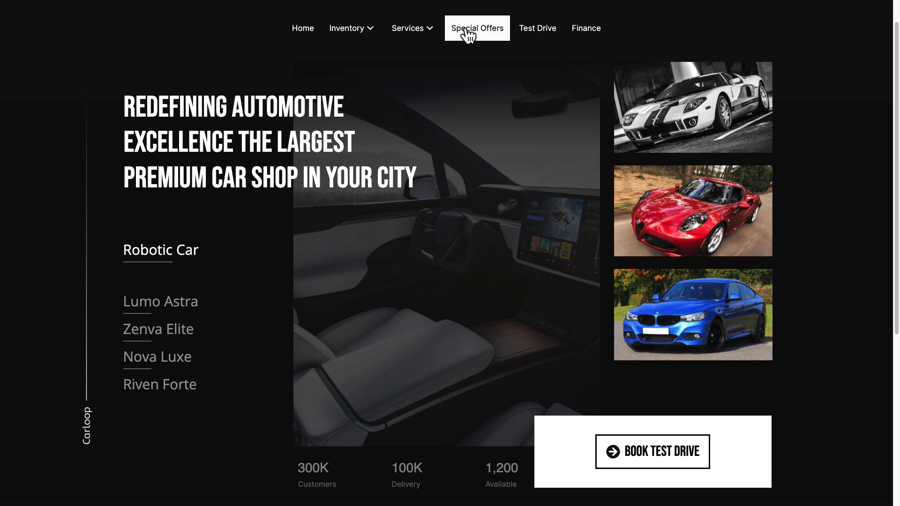
left_click(408, 27)
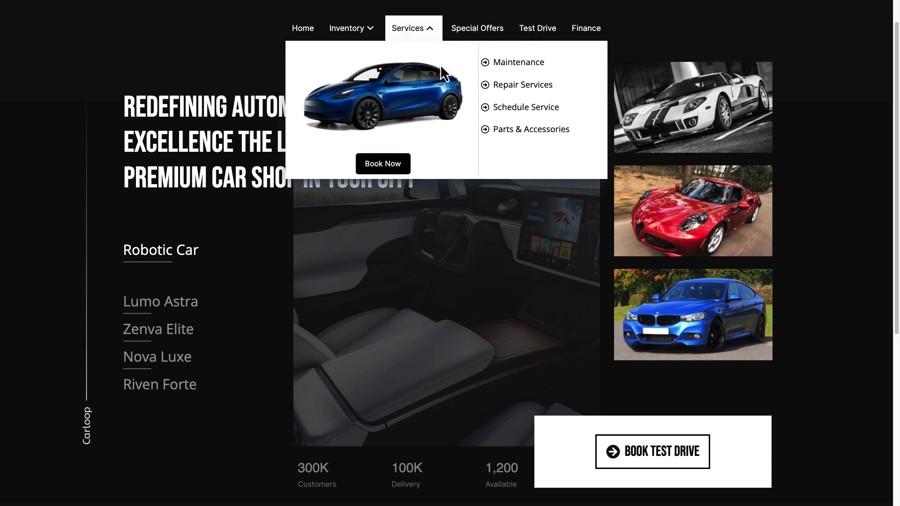